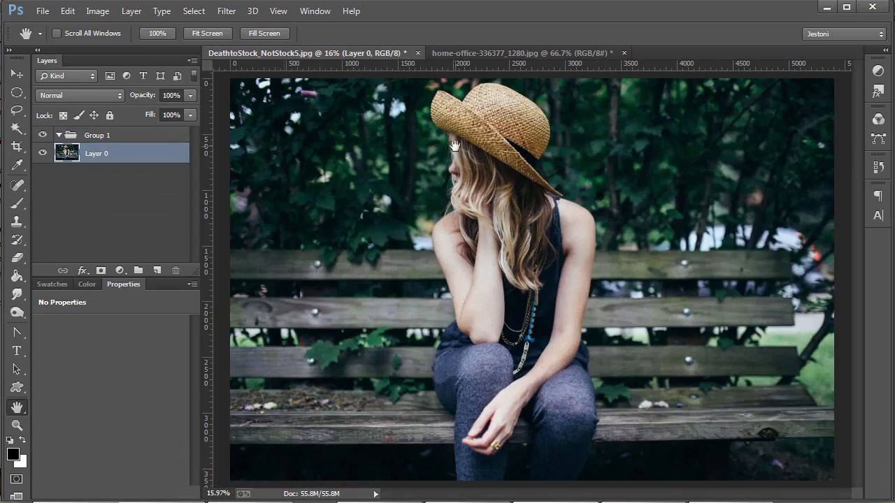
Switch to the 1.psd mockup and hide its Content layer group
{"action": "left_click", "coordinate": [794, 89]}
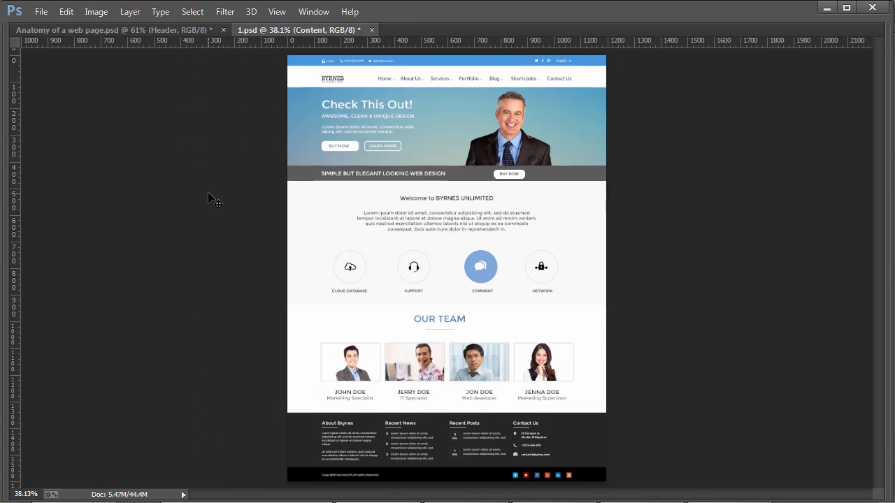
{"action": "left_click", "coordinate": [41, 128]}
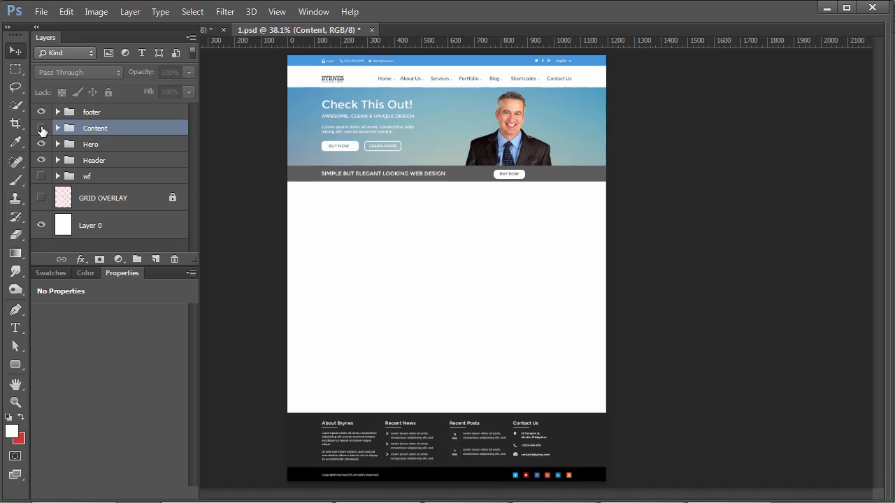